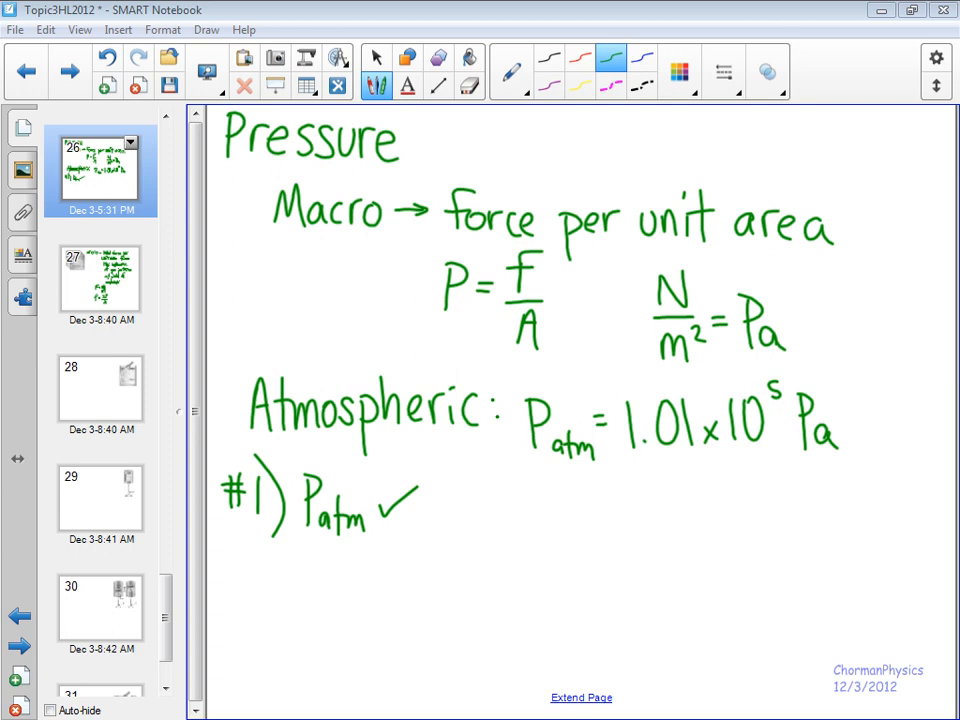
- Switch to the gas-particle cube page to define microscopic pressure
left_click(100, 280)
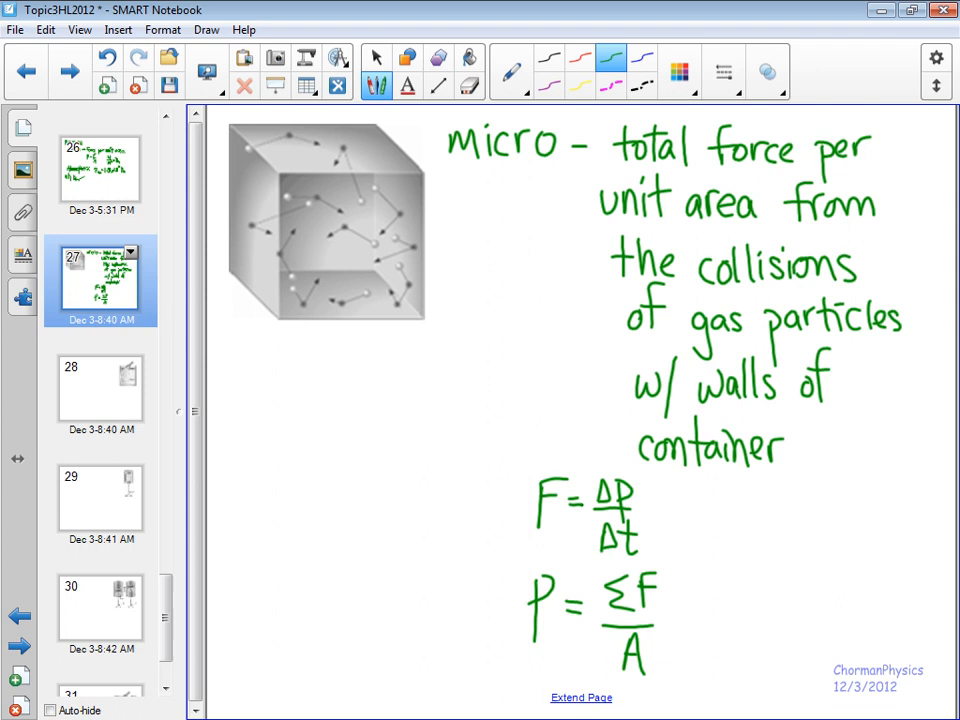
- Switch to the page showing the piston compressing the particle-filled cylinder
left_click(100, 388)
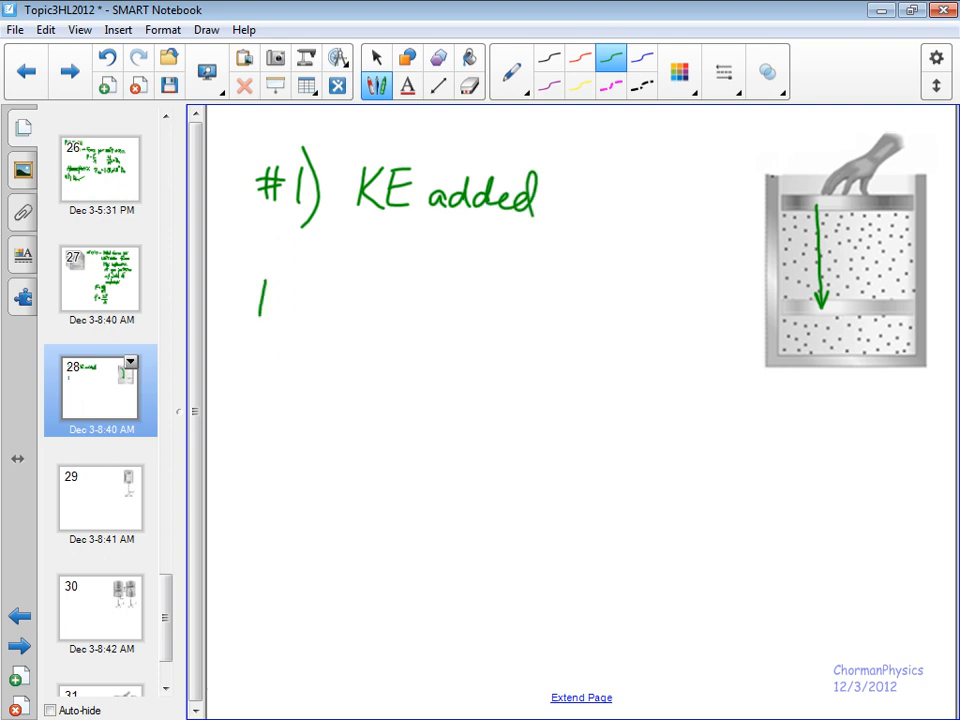
- Handwrite '#2) more collisions' on the piston page, then move to the heated-cylinder page
left_click_drag(260, 300, 340, 360)
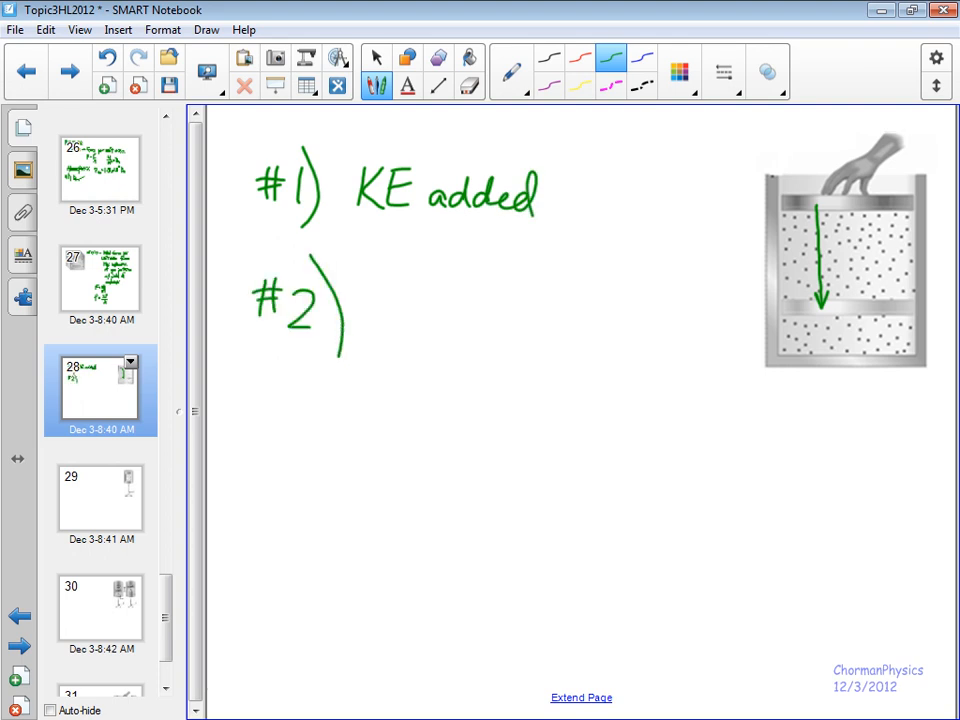
left_click_drag(376, 290, 376, 320)
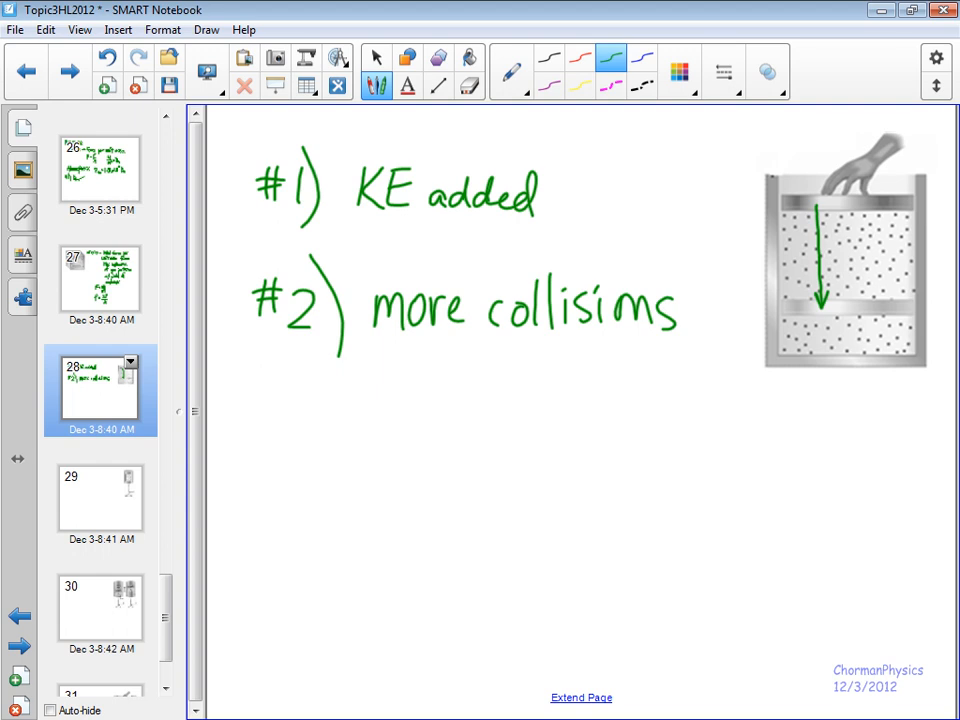
left_click(100, 496)
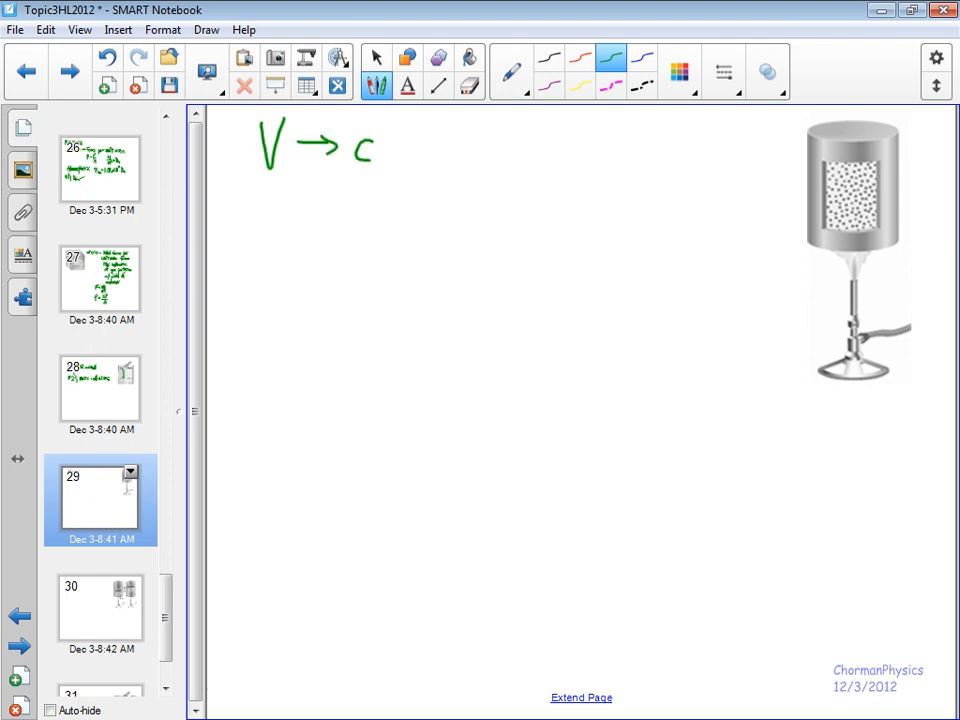
- Handwrite V as control variable with T↑, Ēk↑, P↑ leading to P ∝ T, the Pressure/Admonton Law
type("control variable")
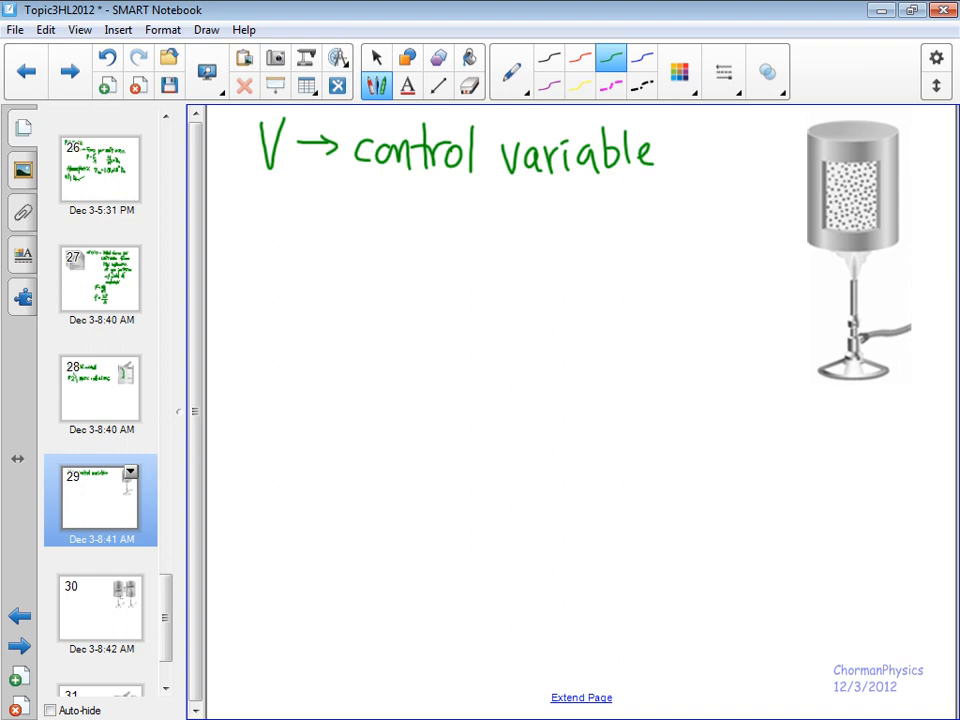
left_click_drag(276, 220, 280, 276)
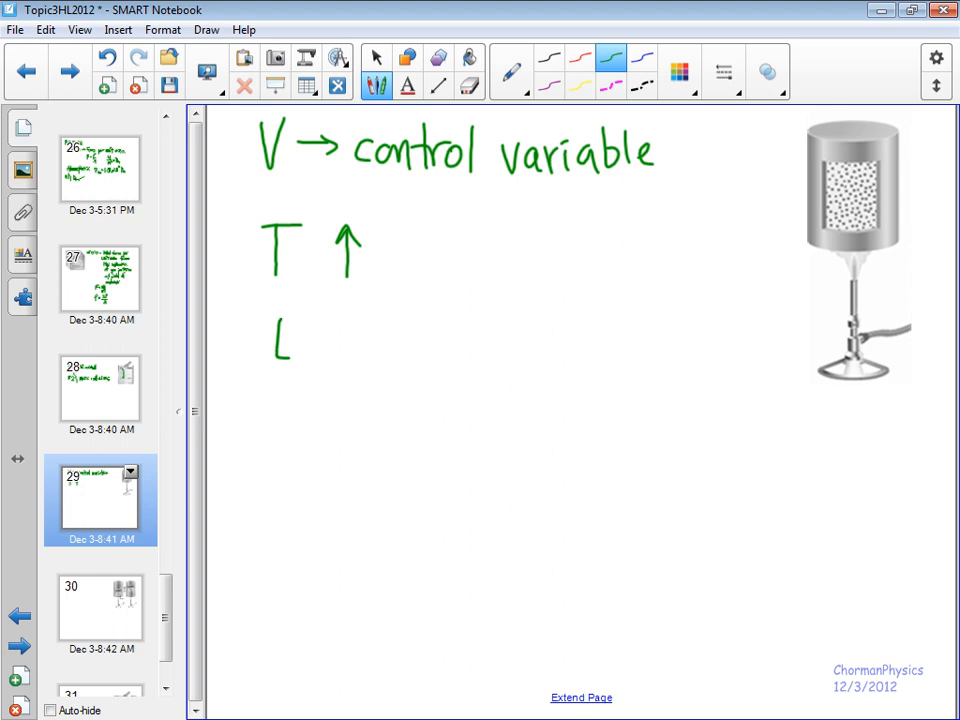
left_click_drag(280, 330, 360, 360)
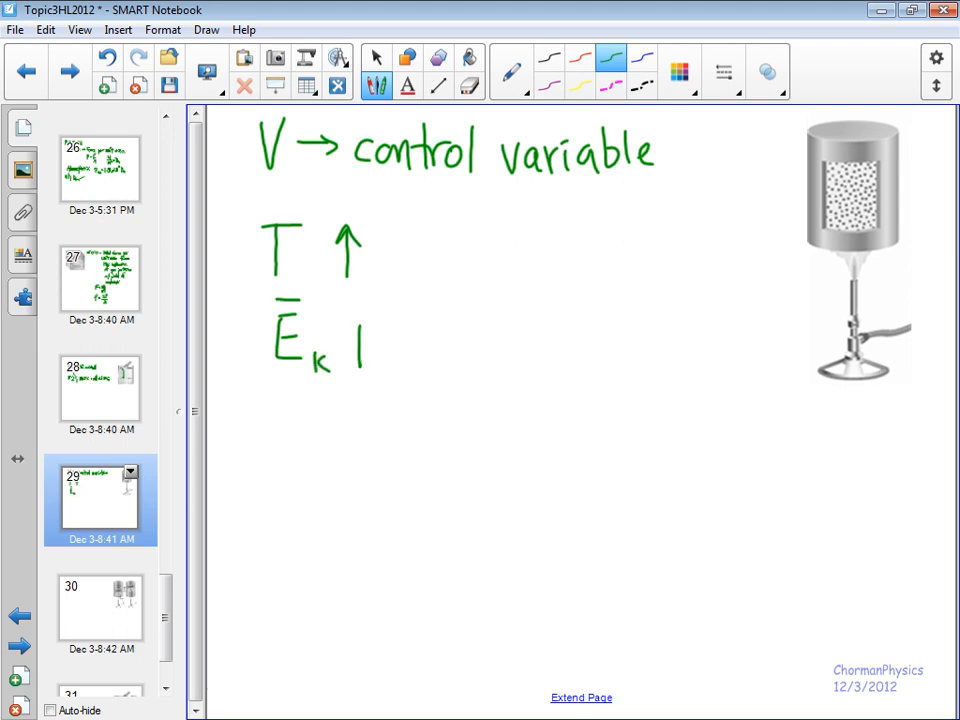
left_click_drag(360, 370, 360, 316)
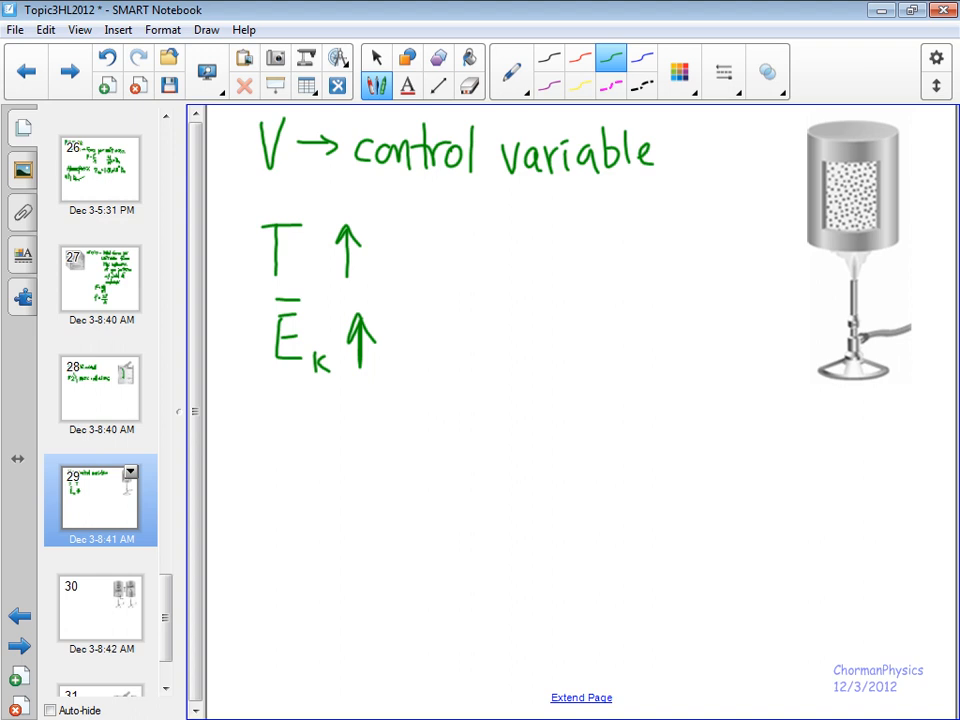
left_click_drag(284, 400, 300, 460)
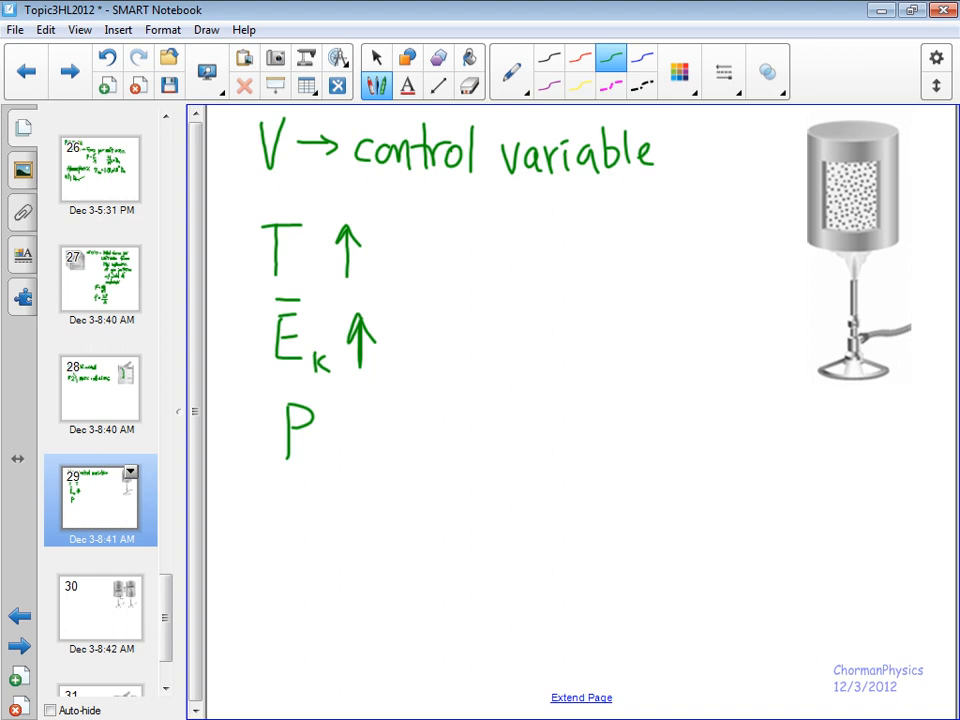
left_click_drag(364, 410, 360, 460)
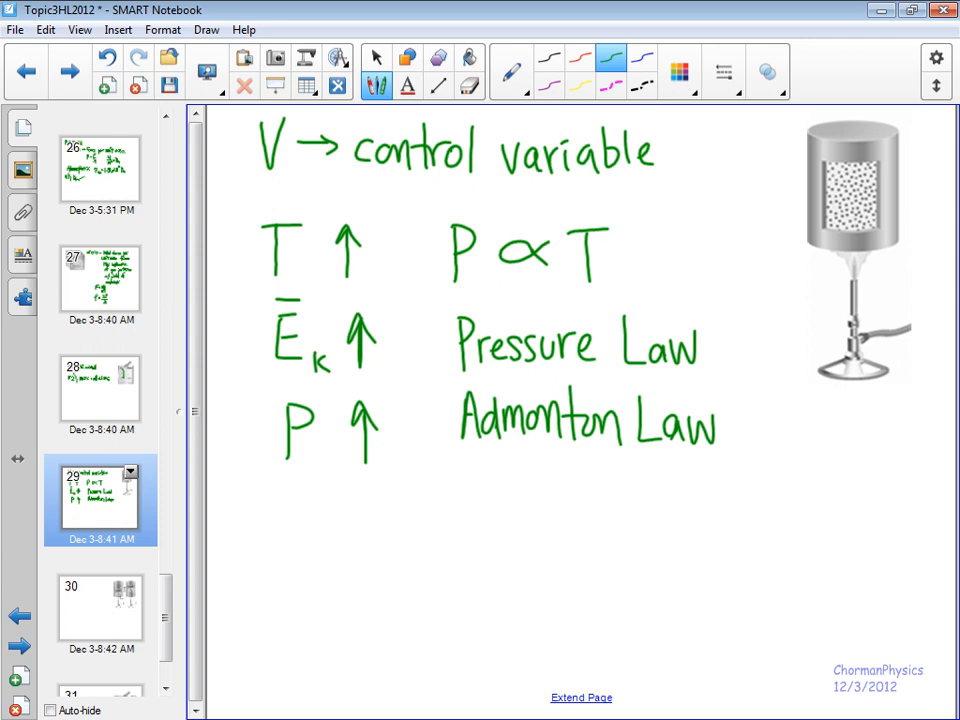
left_click(100, 610)
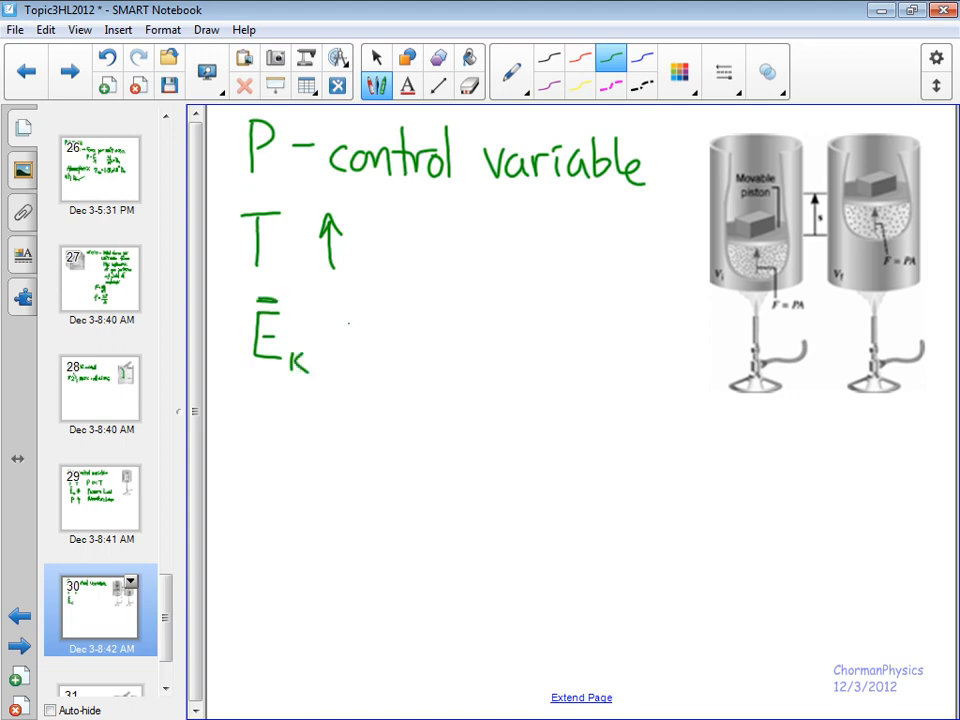
- Mark Ēk as increasing on the constant-pressure page, then return to the heated-cylinder page
left_click_drag(348, 384, 348, 310)
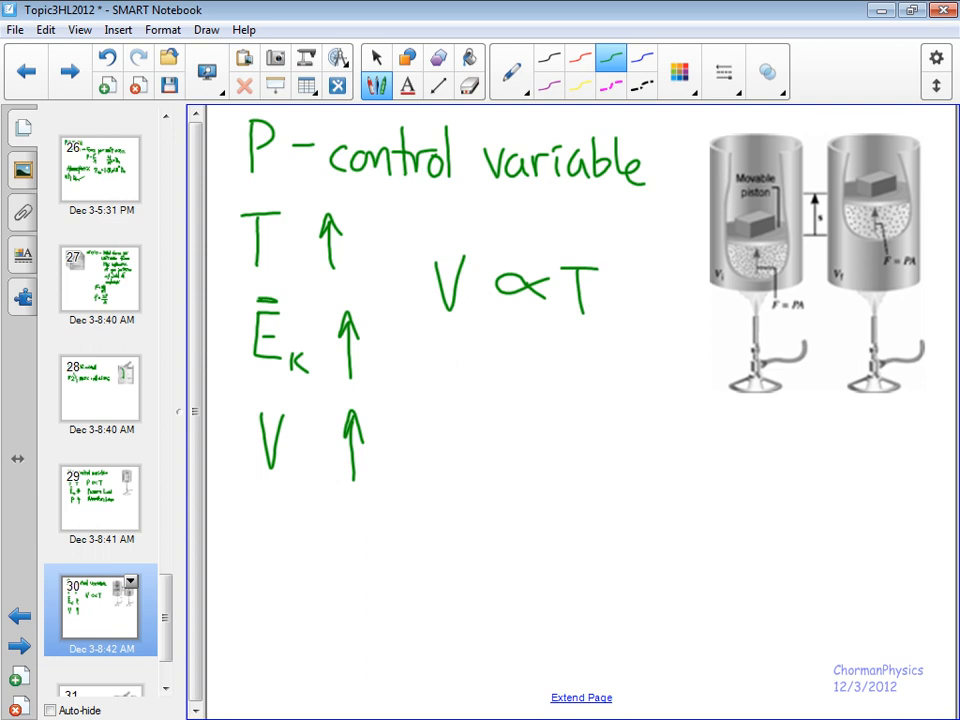
left_click(100, 500)
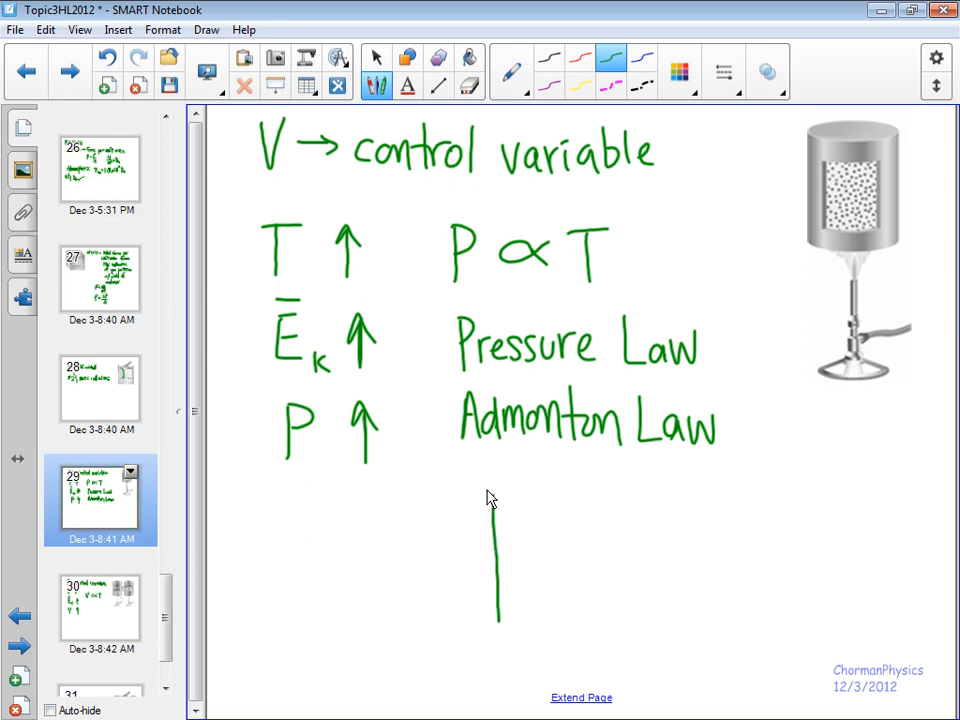
- Draw P–T axes with a rising proportional line on the Admonton Law page
left_click_drag(500, 628, 756, 632)
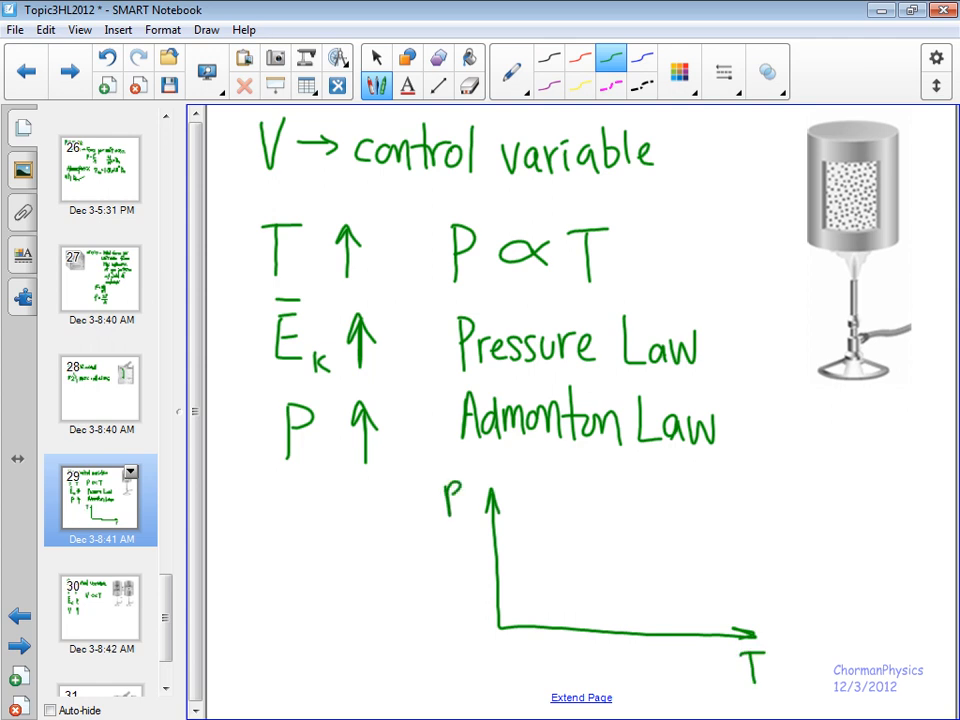
left_click_drag(504, 620, 710, 500)
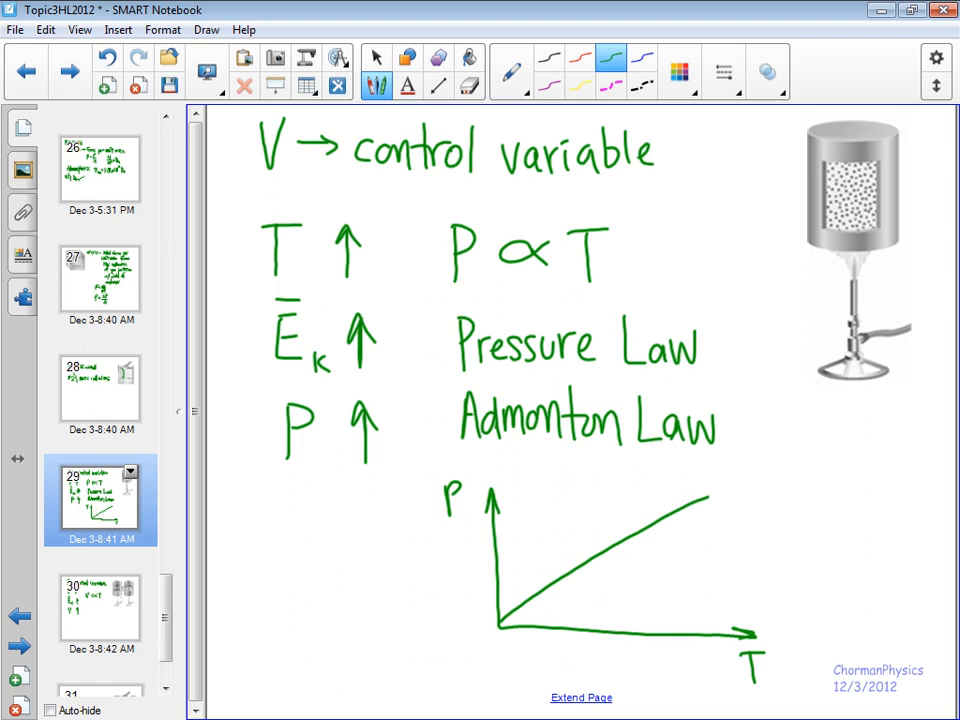
left_click(100, 608)
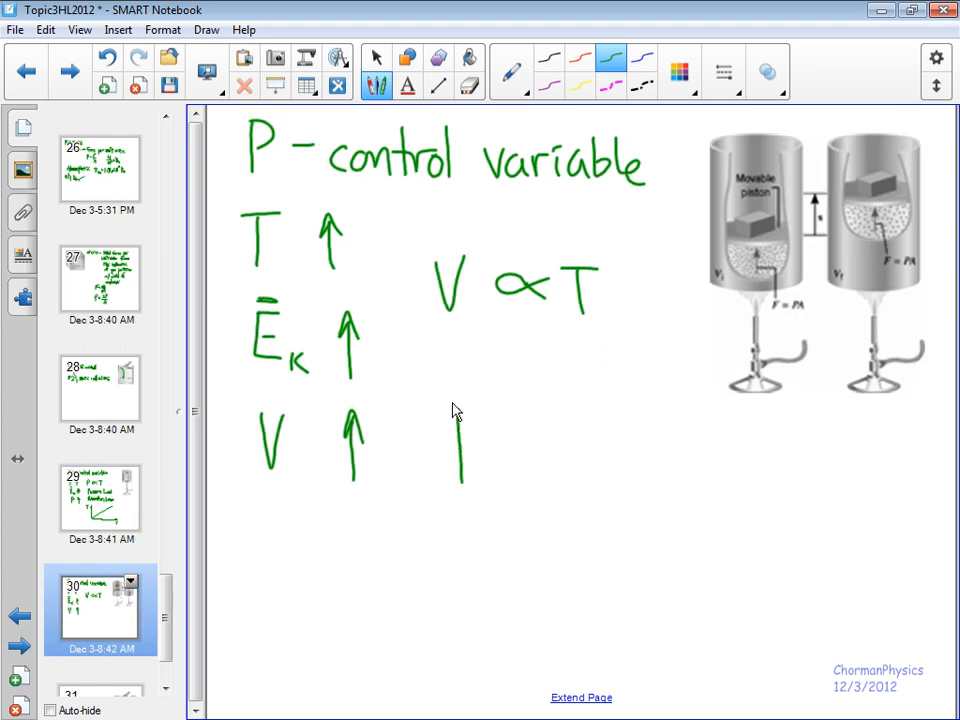
- Draw V–T axes with a rising line on the next page
left_click_drag(458, 408, 716, 590)
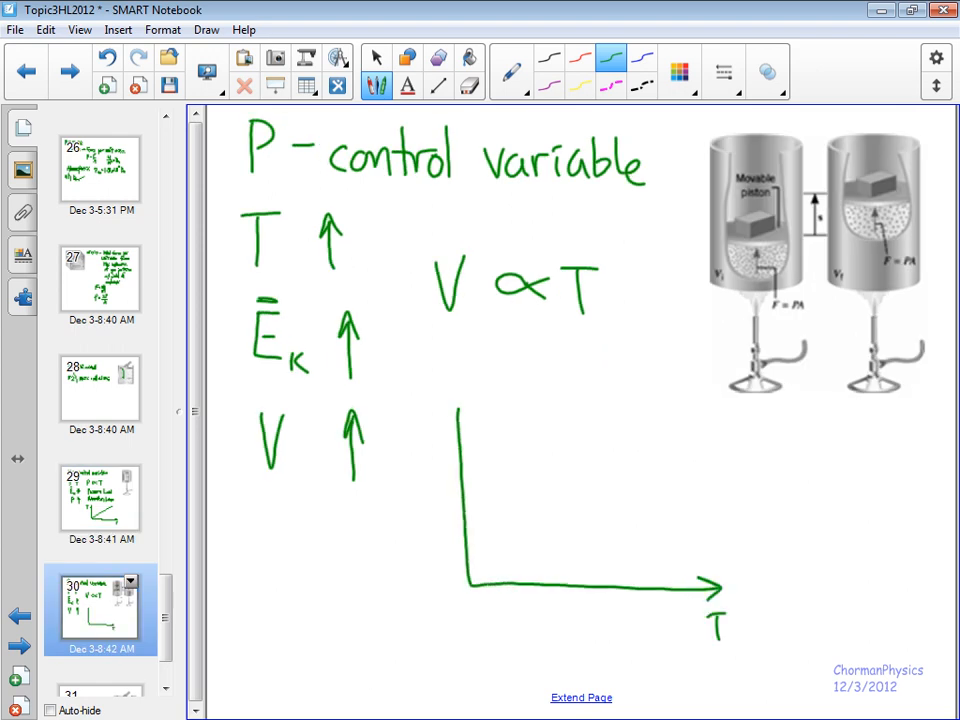
left_click_drag(420, 440, 460, 410)
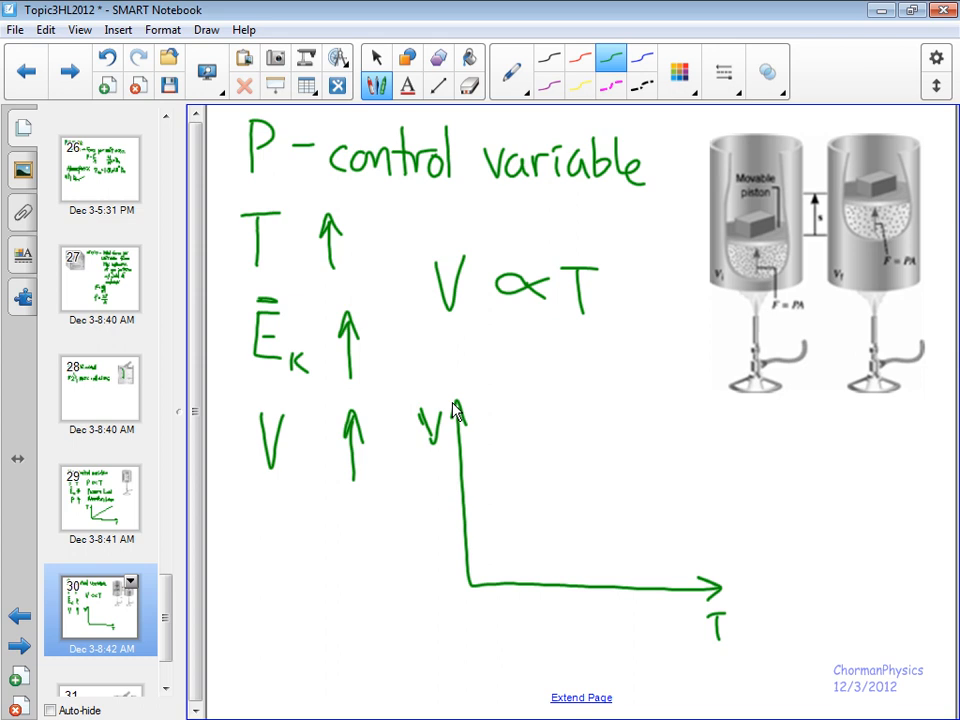
left_click_drag(476, 576, 680, 430)
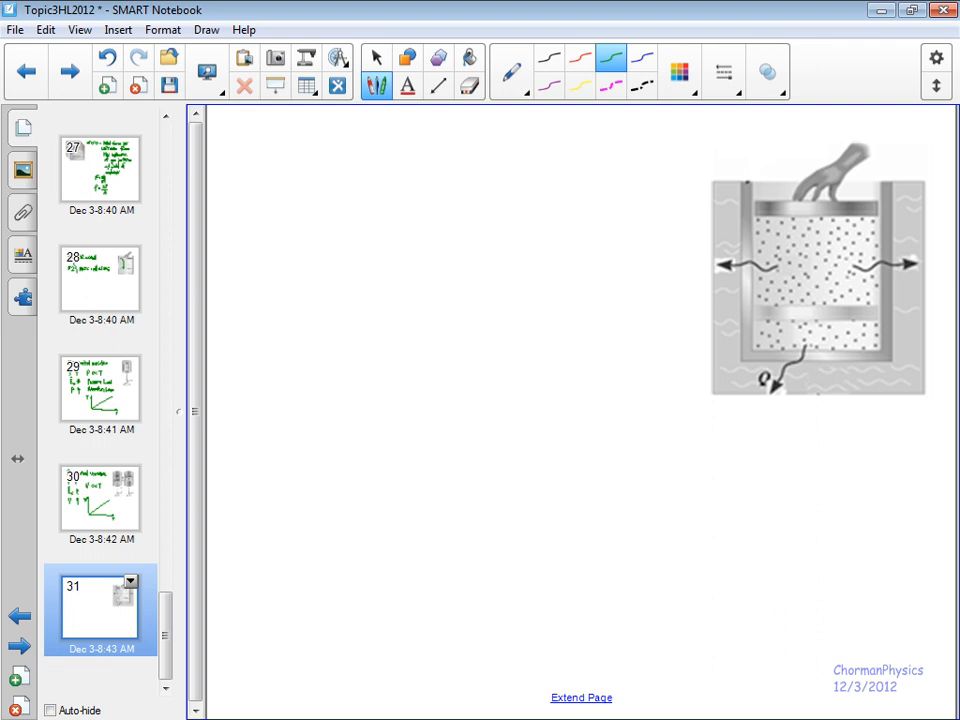
- Revisit the V–T page for the Charles'/Gay-Lussac labels, then move on to blank page 31
left_click(100, 500)
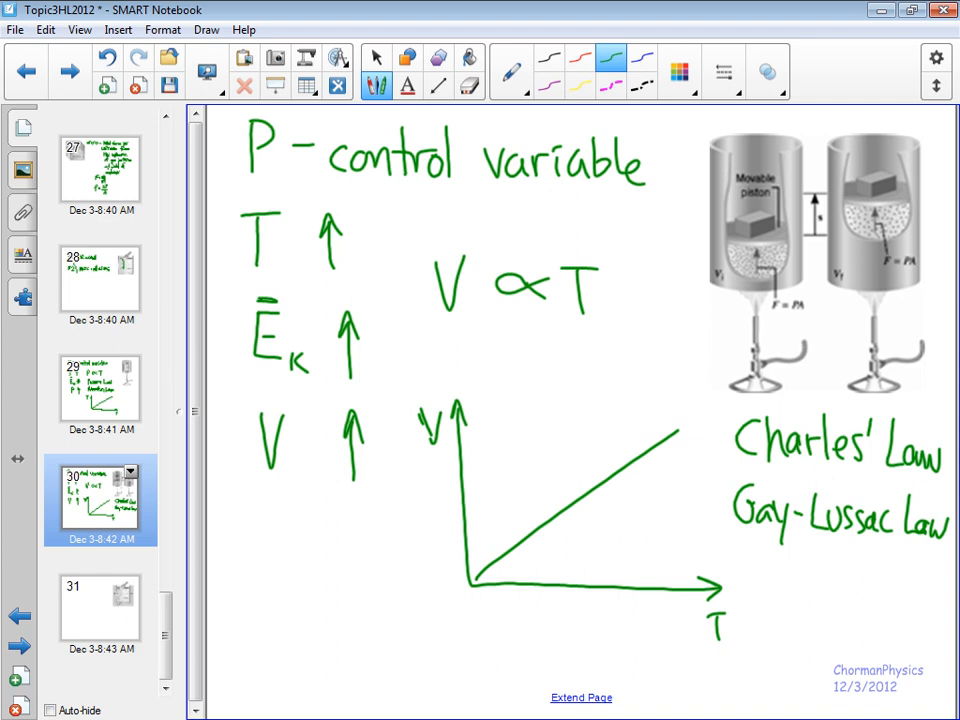
left_click(100, 610)
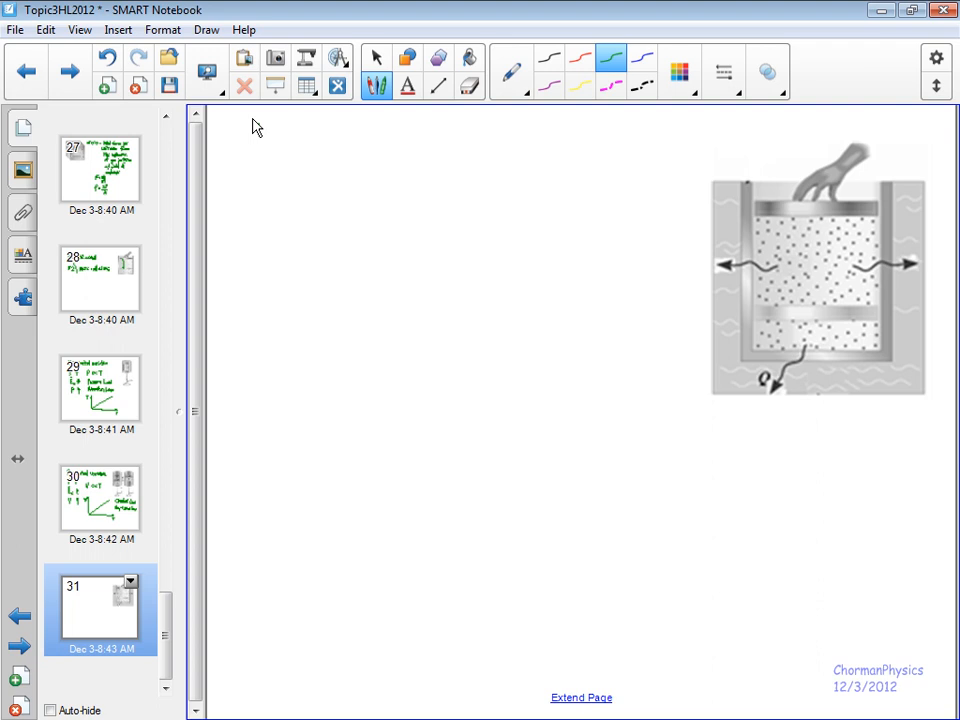
- Handwrite the heading 'T – control variable' on page 31
left_click_drag(244, 130, 380, 160)
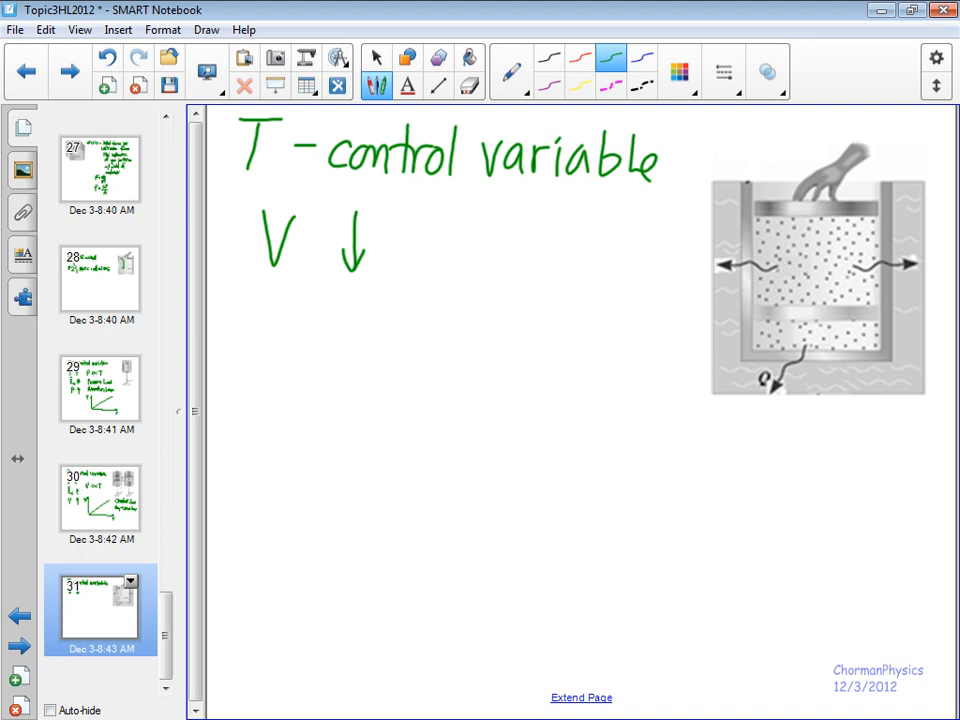
- Write 'T → keep constant', P ∝ 1/V, and draw a new pair of graph axes below
left_click_drag(258, 300, 320, 320)
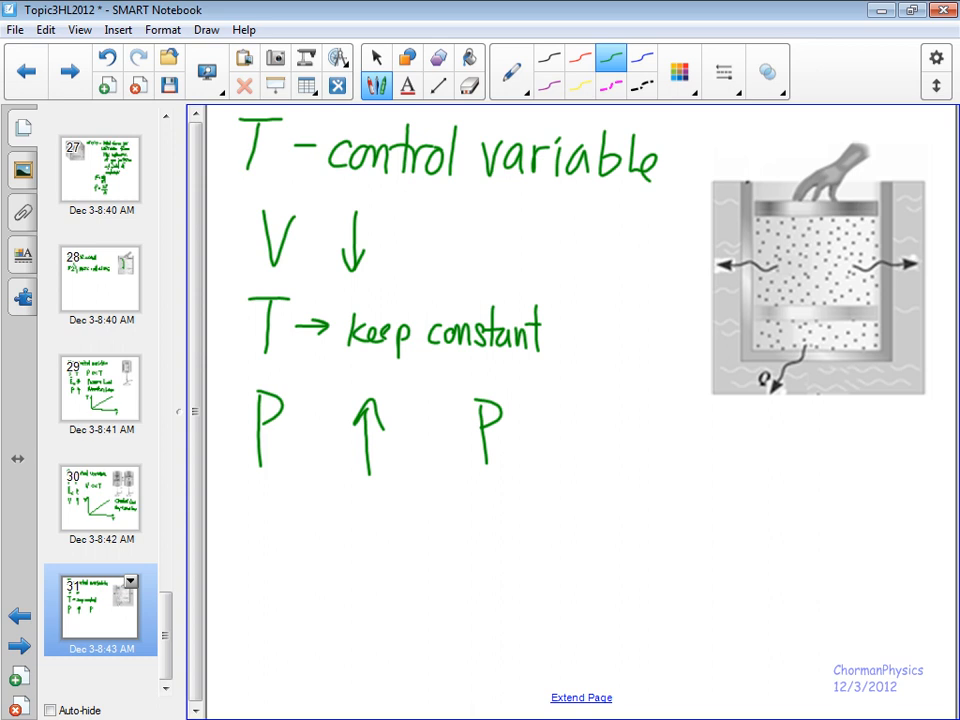
left_click_drag(520, 440, 600, 444)
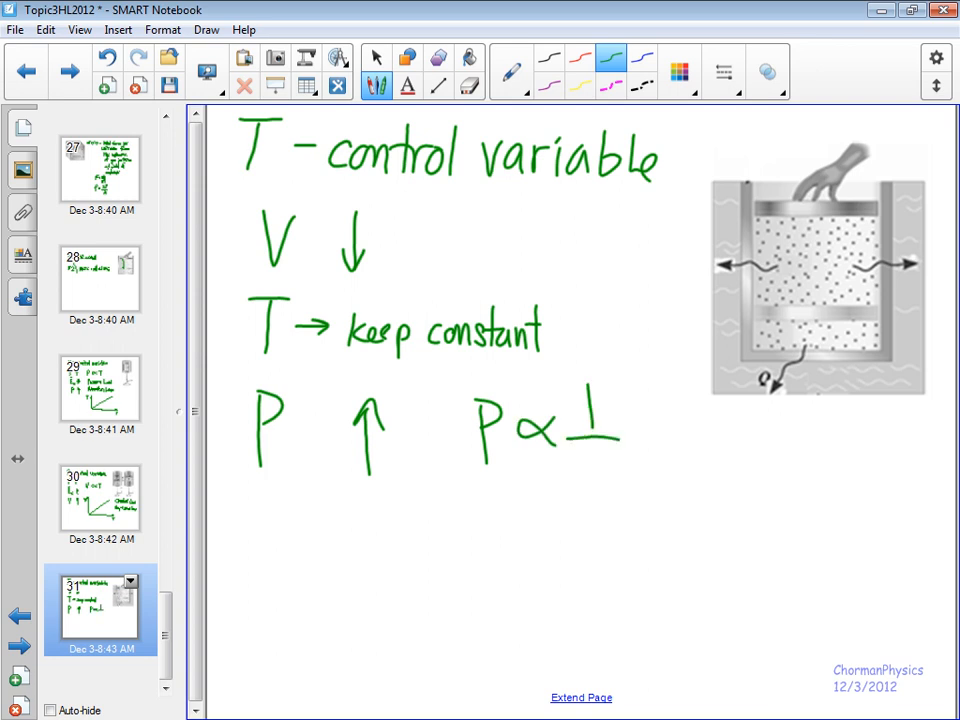
left_click_drag(596, 456, 600, 496)
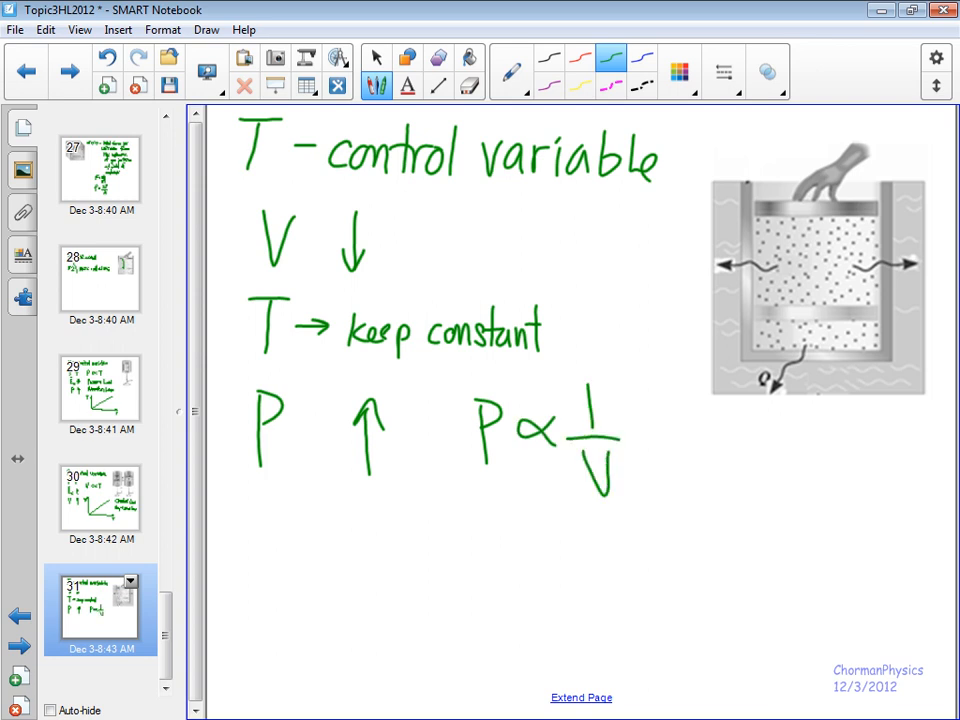
left_click_drag(436, 504, 664, 650)
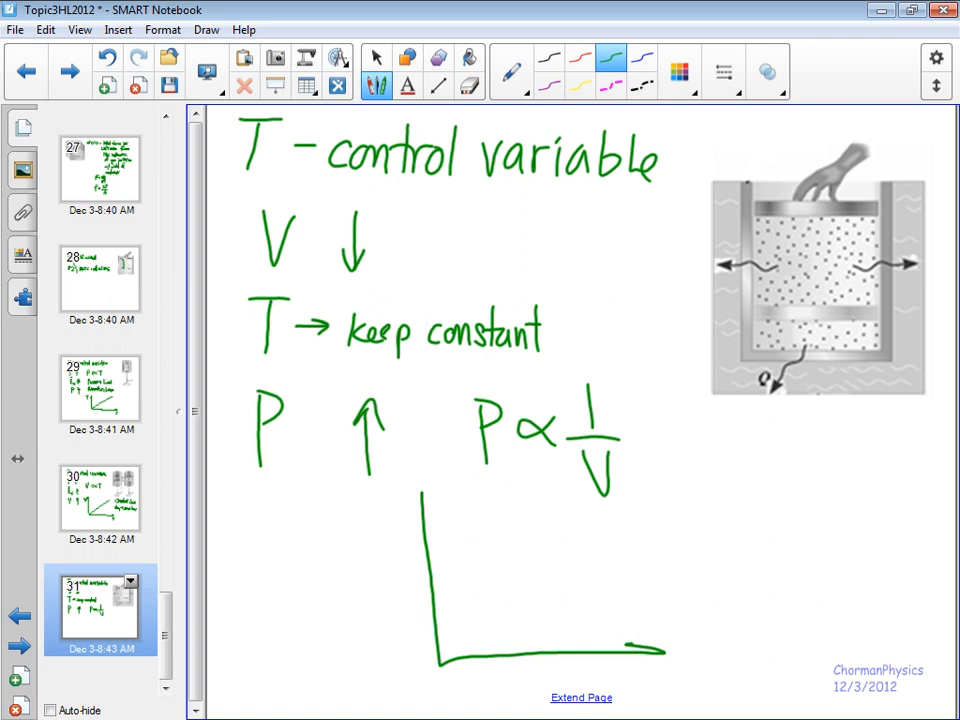